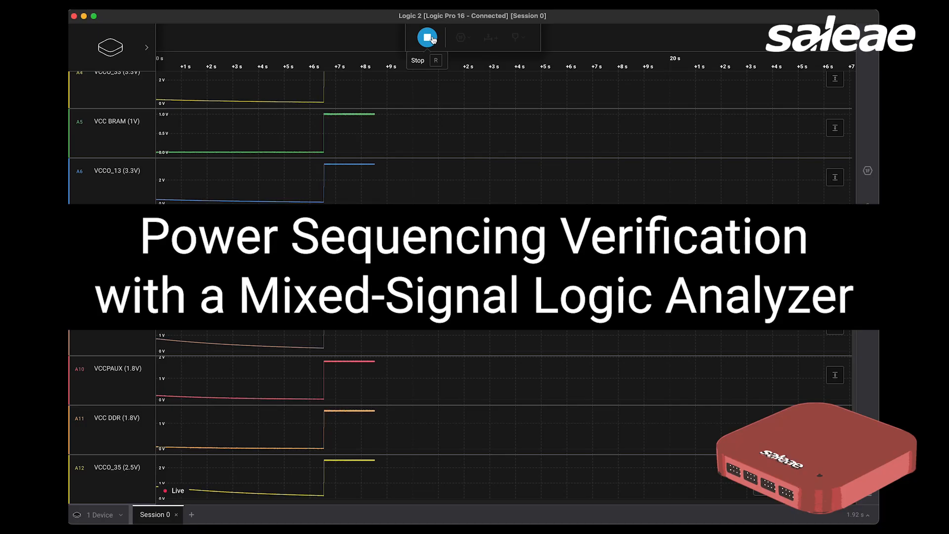
Stop the running capture now that every FPGA rail has reached its voltage
left_click(427, 36)
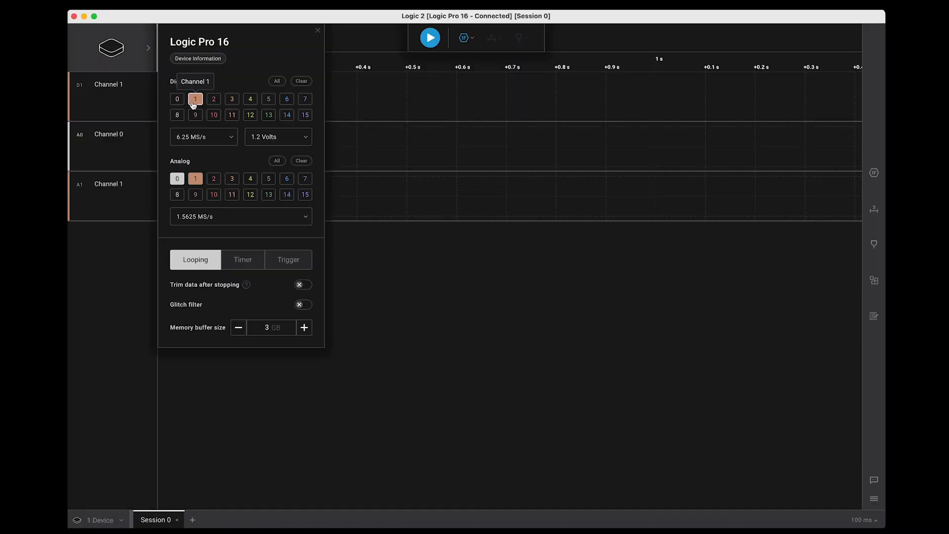
Confirm the enabled Logic Pro 16 input channels and start a fresh capture of the power rails
left_click(317, 31)
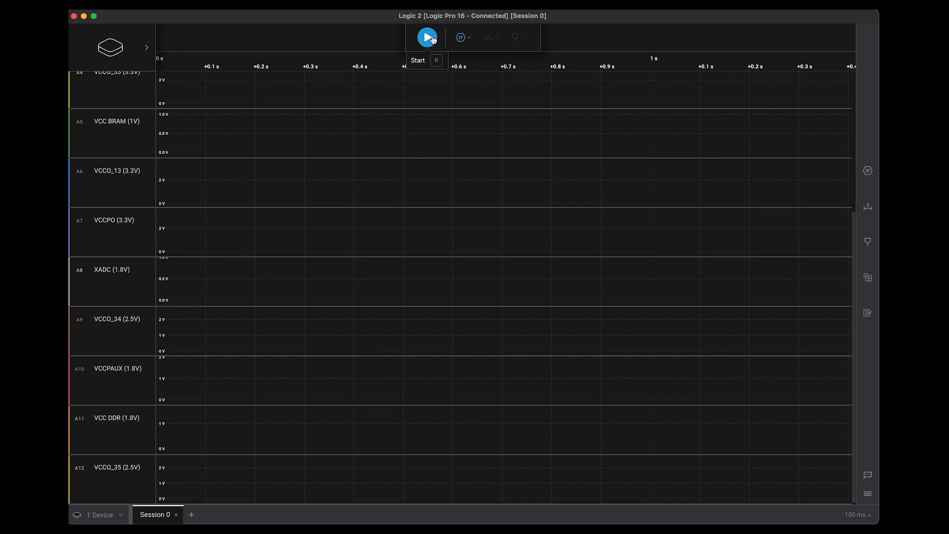
left_click(427, 37)
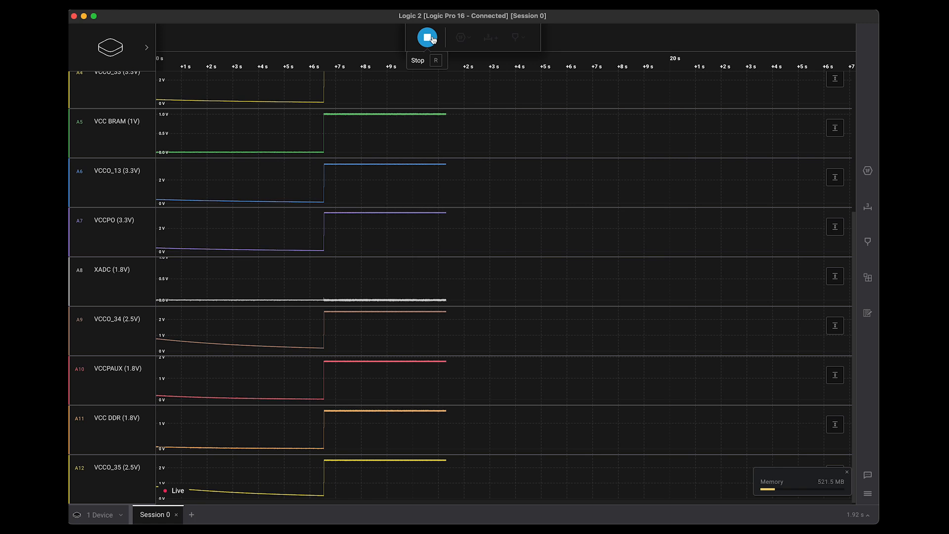
Stop the capture and zoom into the 6.5 s power-on edge at millisecond scale
left_click(427, 37)
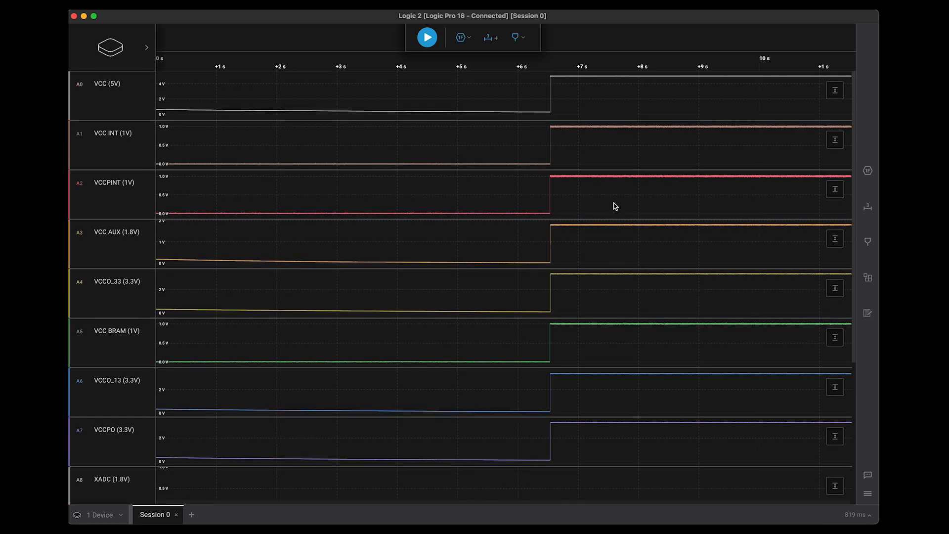
scroll("down", 3)
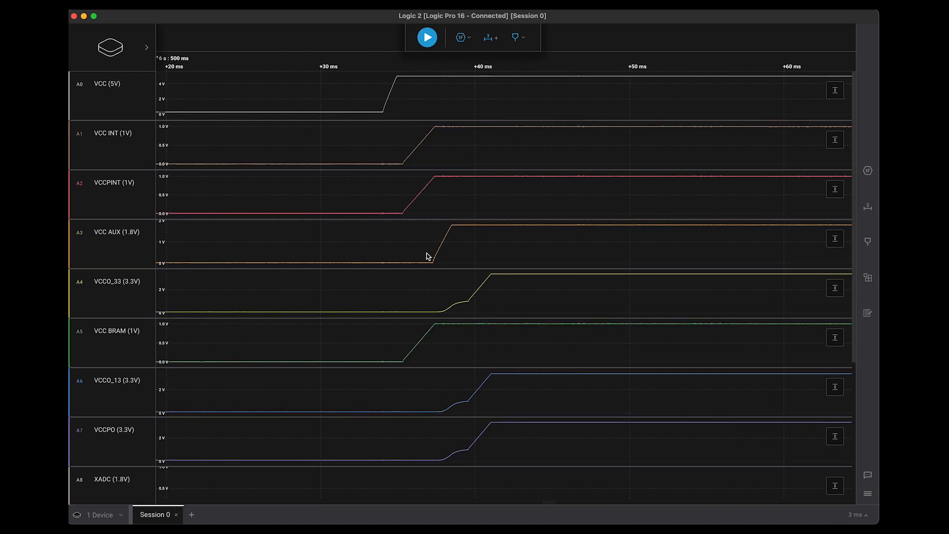
mouse_move(380, 59)
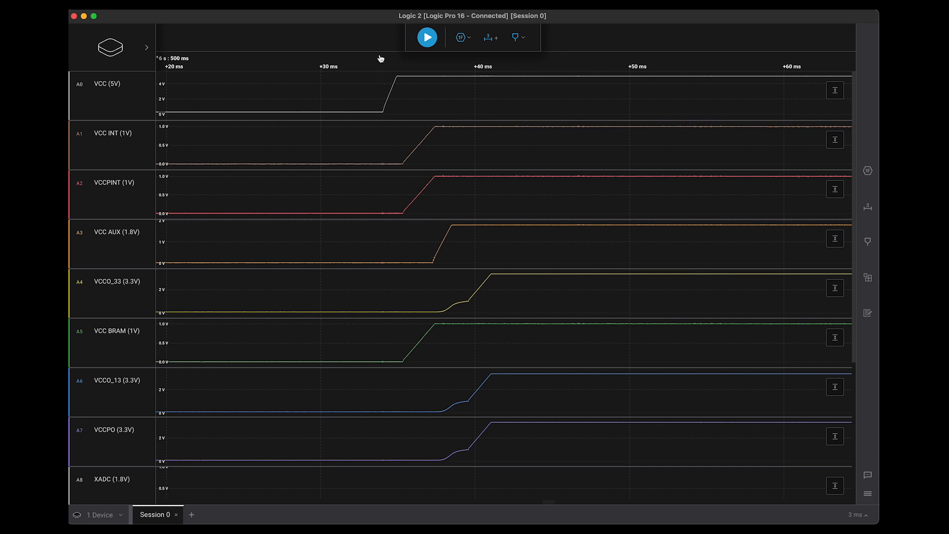
Place timing markers on the 5V, 1V and 1.8V rising edges and list the marker types
left_click(515, 36)
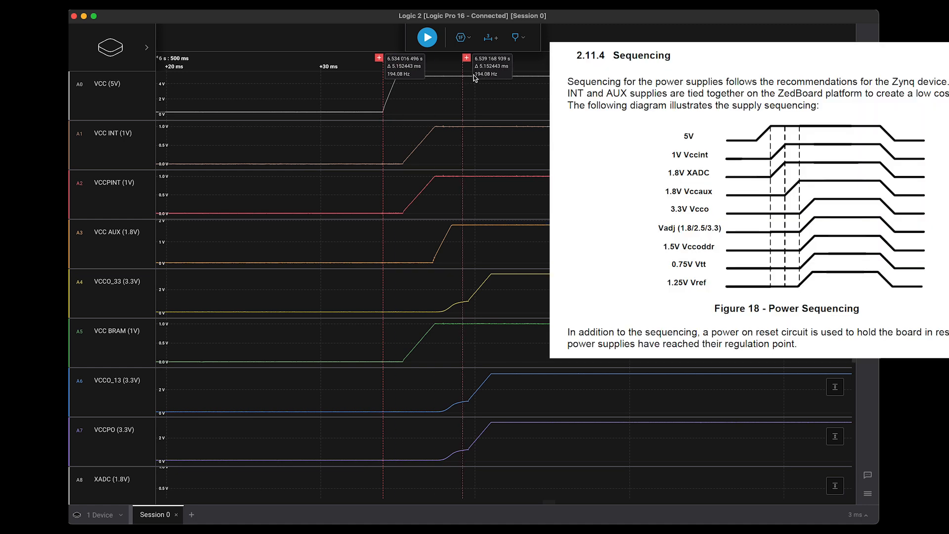
left_click(514, 37)
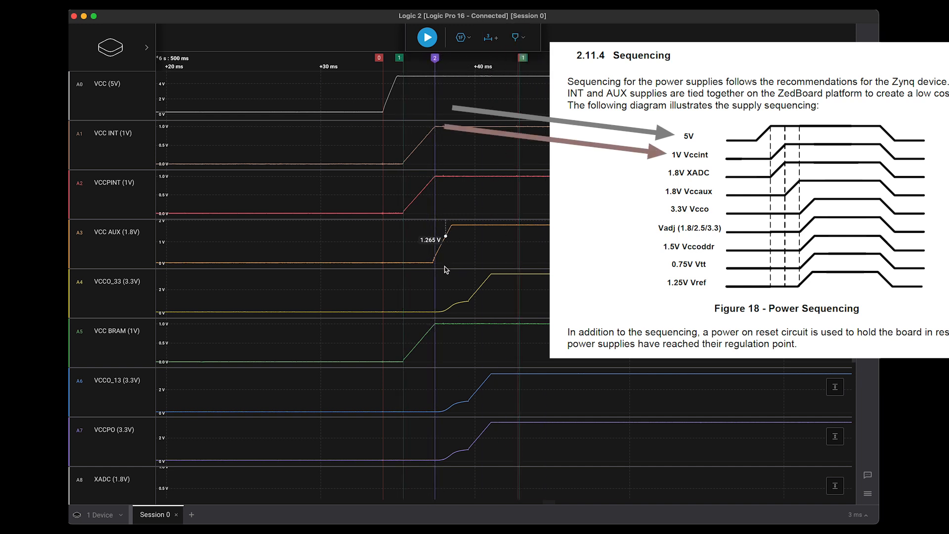
left_click(517, 38)
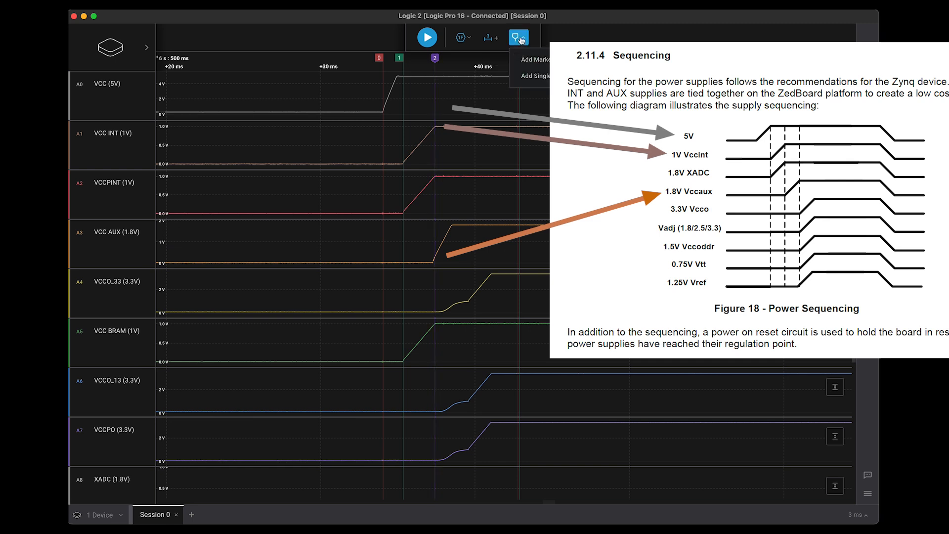